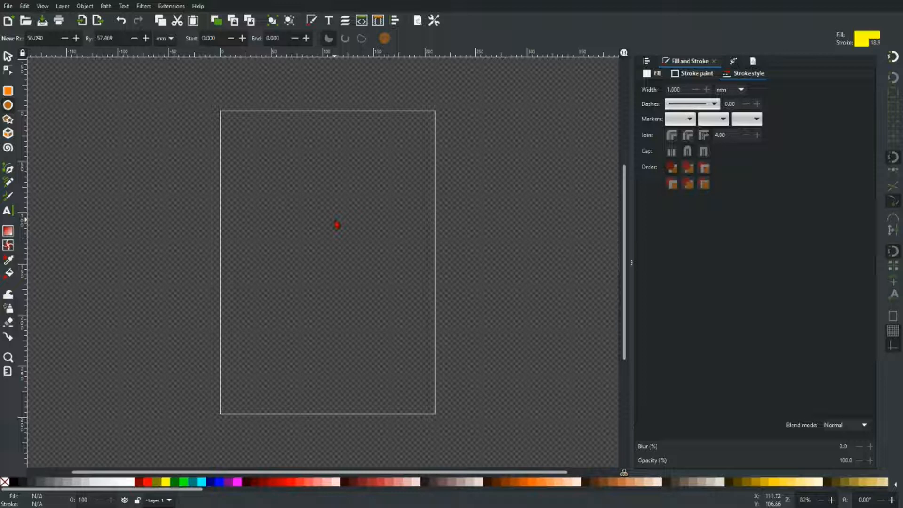
{"action": "mouse_move", "coordinate": [158, 127]}
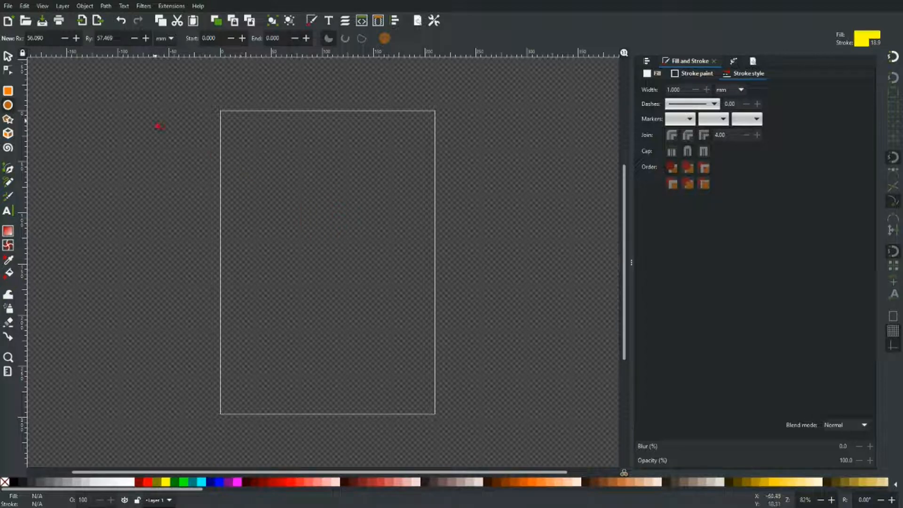
{"action": "mouse_move", "coordinate": [25, 112]}
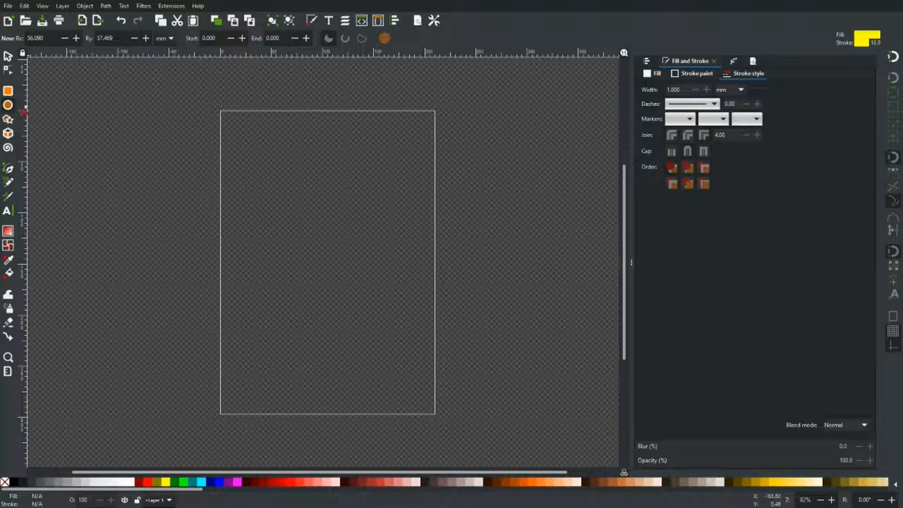
{"action": "mouse_move", "coordinate": [9, 106]}
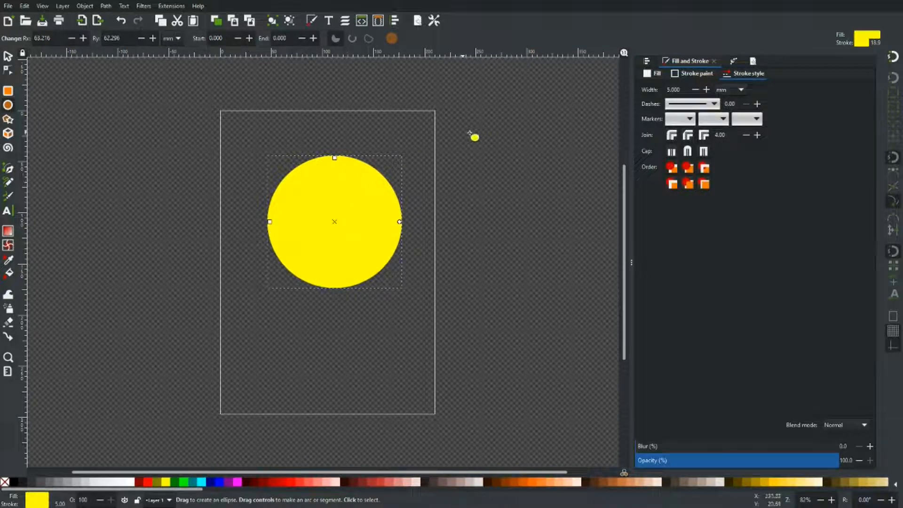
{"action": "mouse_move", "coordinate": [489, 256]}
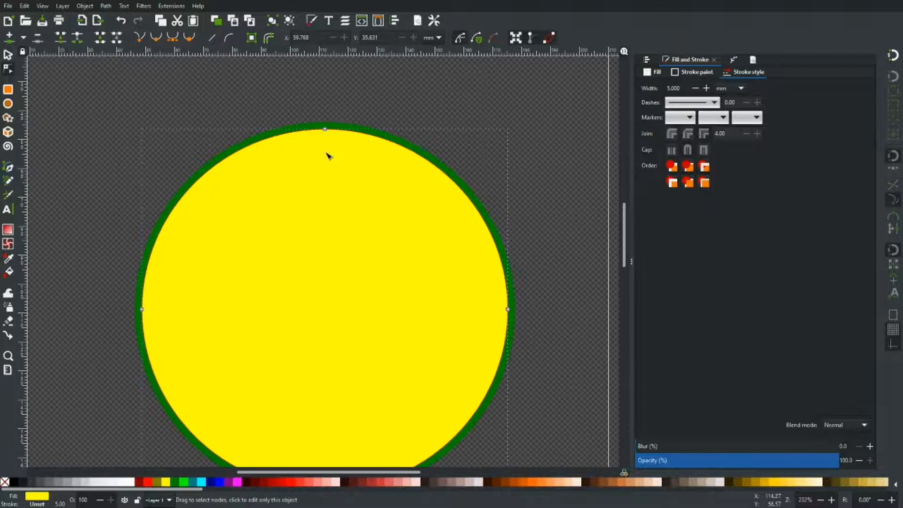
{"action": "mouse_move", "coordinate": [325, 134]}
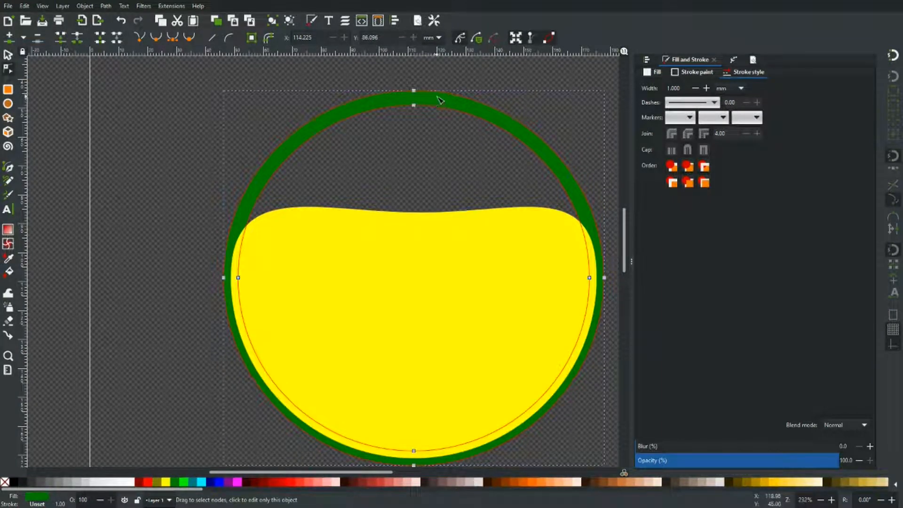
- Drag the circle's top node down and back up, leaving it round again
{"action": "left_click", "coordinate": [412, 105]}
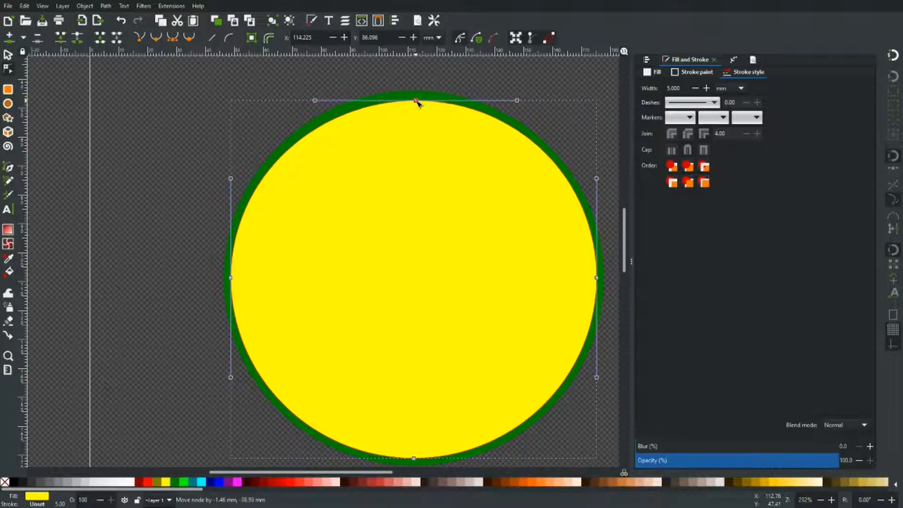
- Convert the green outline into its own path via Stroke to Path
{"action": "left_click", "coordinate": [8, 55]}
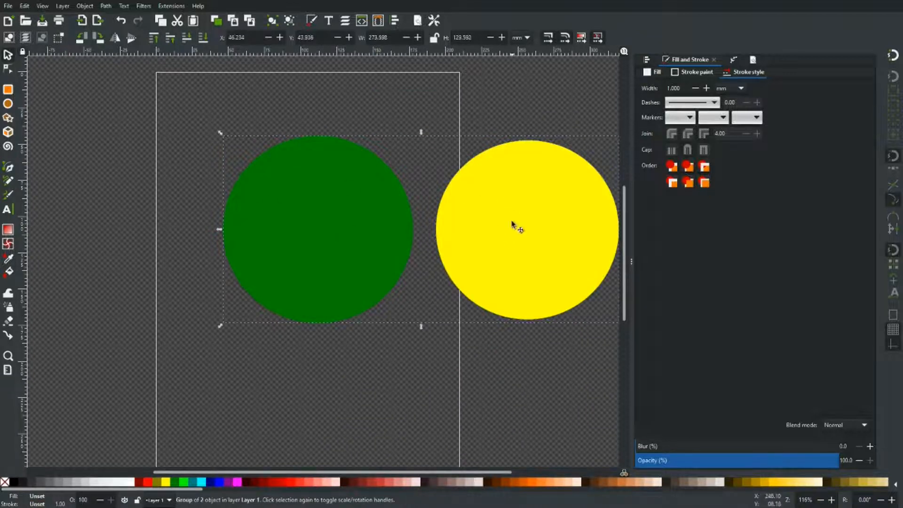
{"action": "mouse_move", "coordinate": [510, 207]}
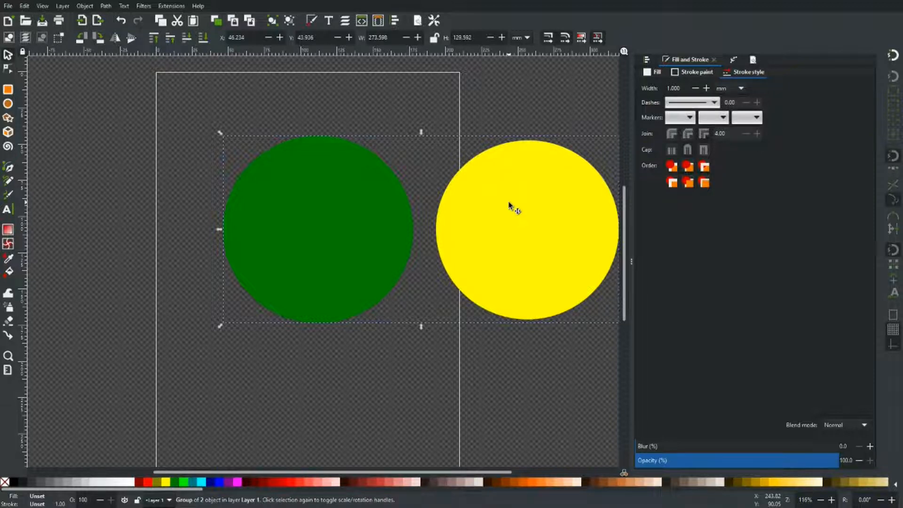
{"action": "mouse_move", "coordinate": [494, 176]}
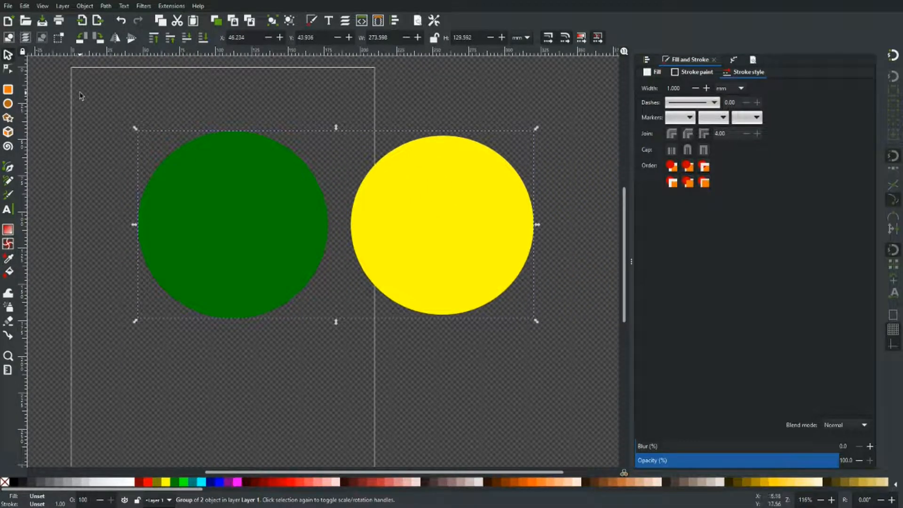
{"action": "mouse_move", "coordinate": [569, 332]}
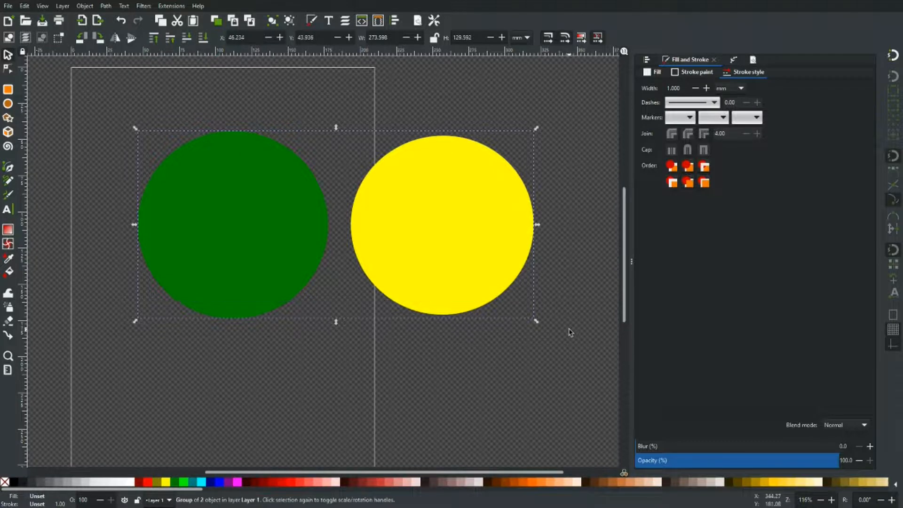
- Delete the discs and draw a fresh outline-free circle filled red
{"action": "key", "text": "Delete"}
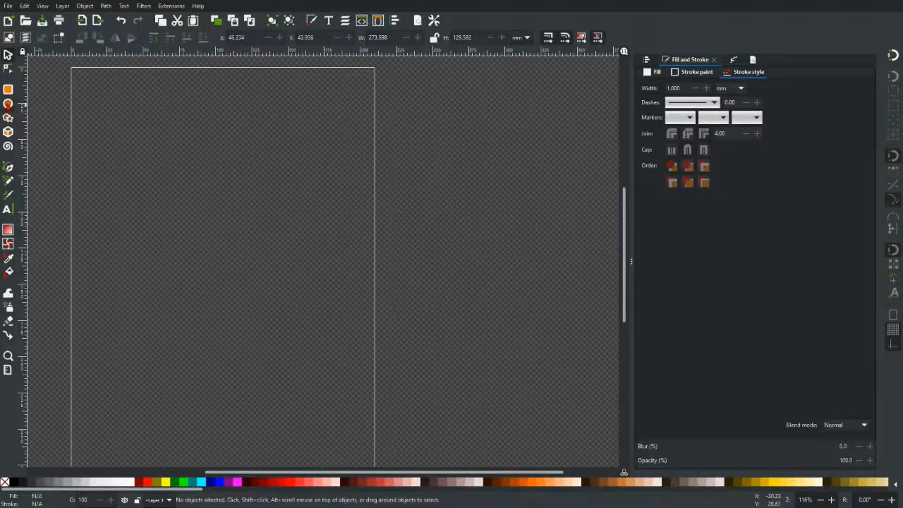
{"action": "left_click", "coordinate": [8, 104]}
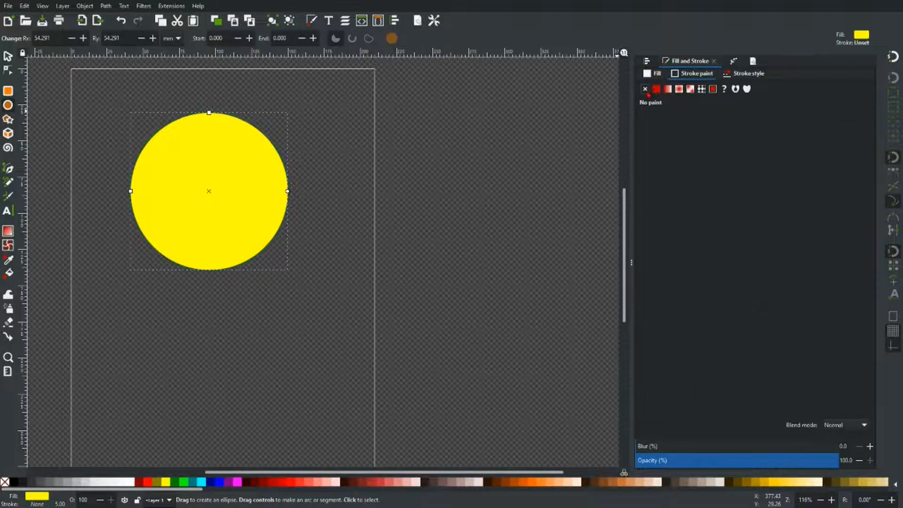
{"action": "left_click", "coordinate": [8, 56]}
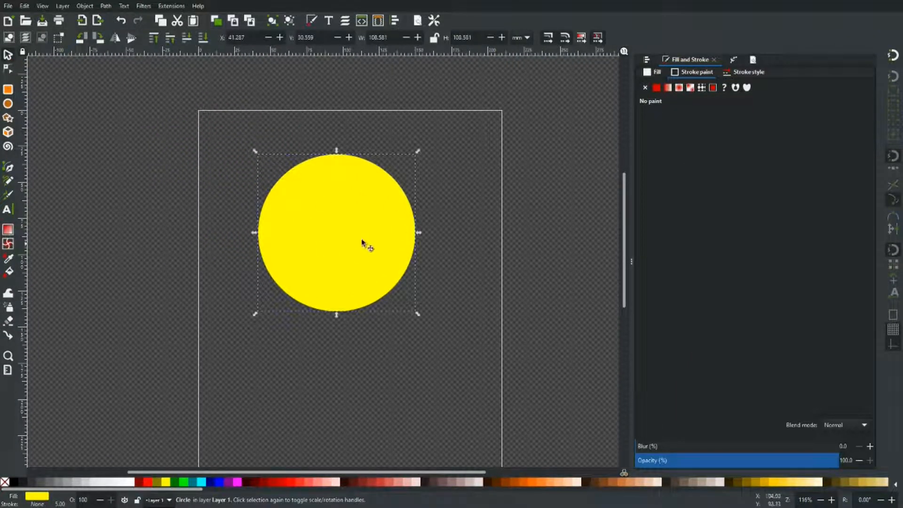
{"action": "mouse_move", "coordinate": [368, 229]}
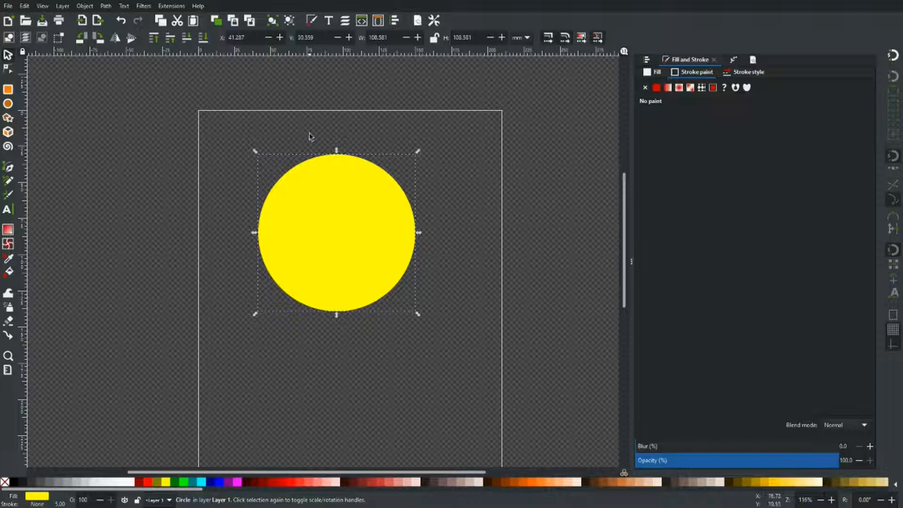
{"action": "mouse_move", "coordinate": [339, 210]}
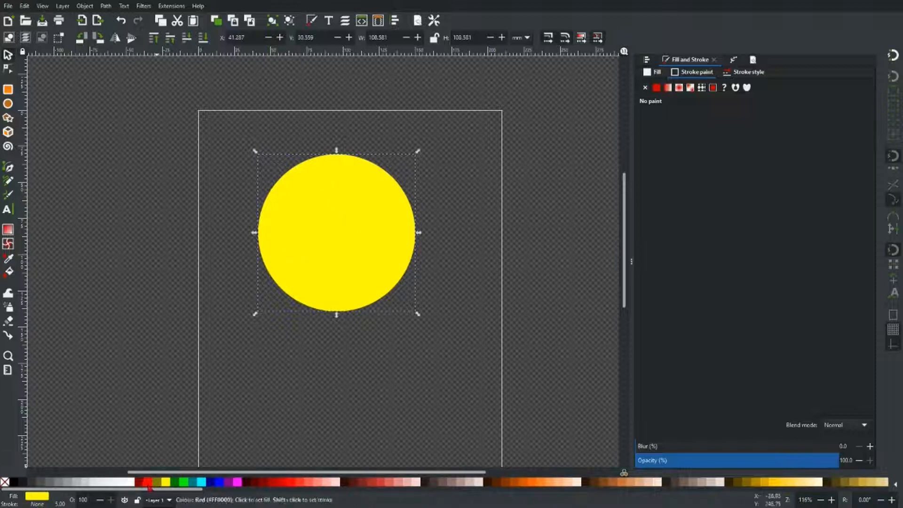
{"action": "left_click", "coordinate": [149, 481]}
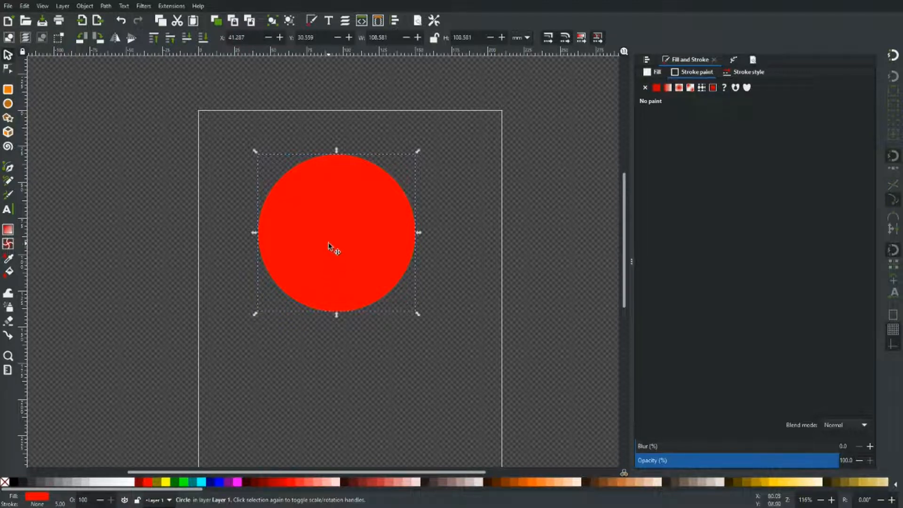
- Bring up the Path menu of operations with the red circle on the page
{"action": "left_click", "coordinate": [105, 6]}
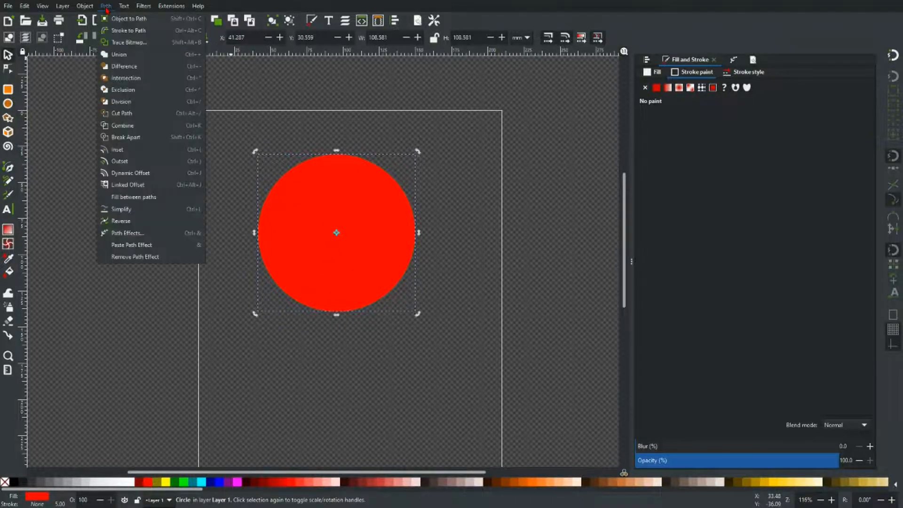
{"action": "mouse_move", "coordinate": [117, 149]}
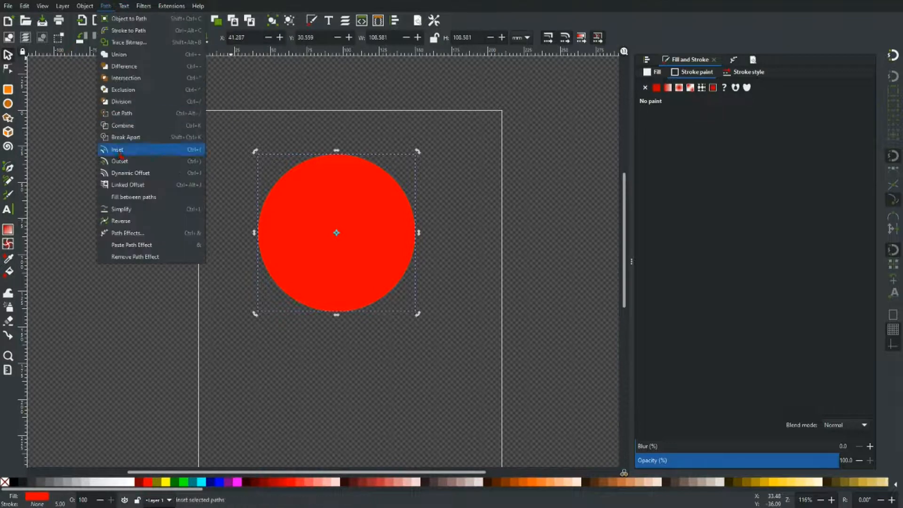
{"action": "mouse_move", "coordinate": [127, 178]}
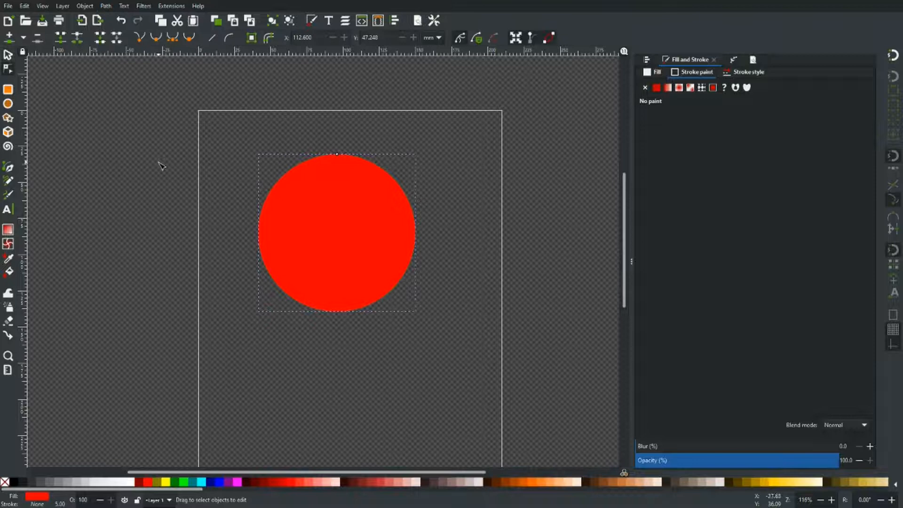
{"action": "mouse_move", "coordinate": [337, 158]}
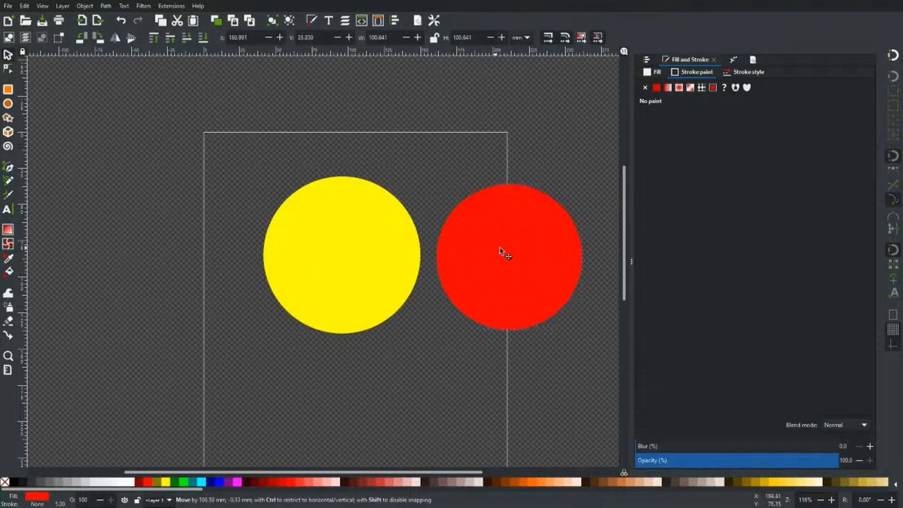
- Select the bold PETROL text and fill it bright cyan from the palette
{"action": "left_click", "coordinate": [509, 256]}
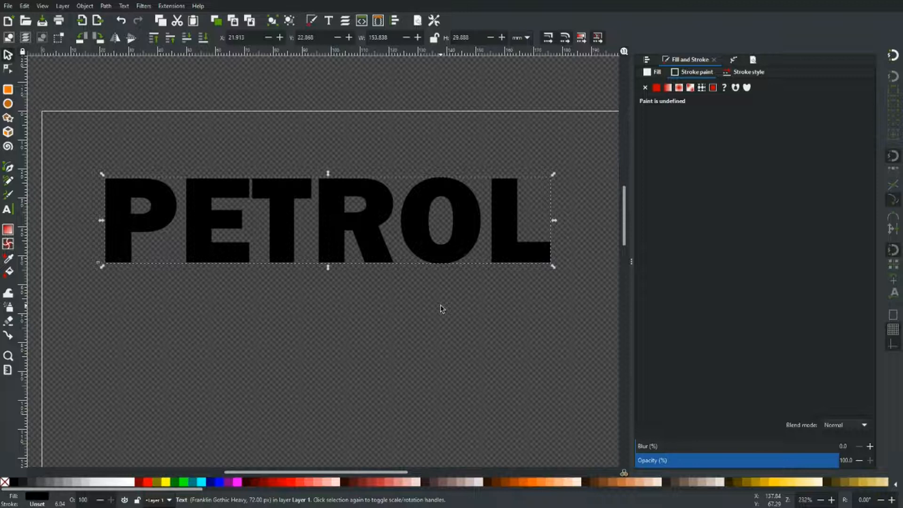
{"action": "mouse_move", "coordinate": [342, 233]}
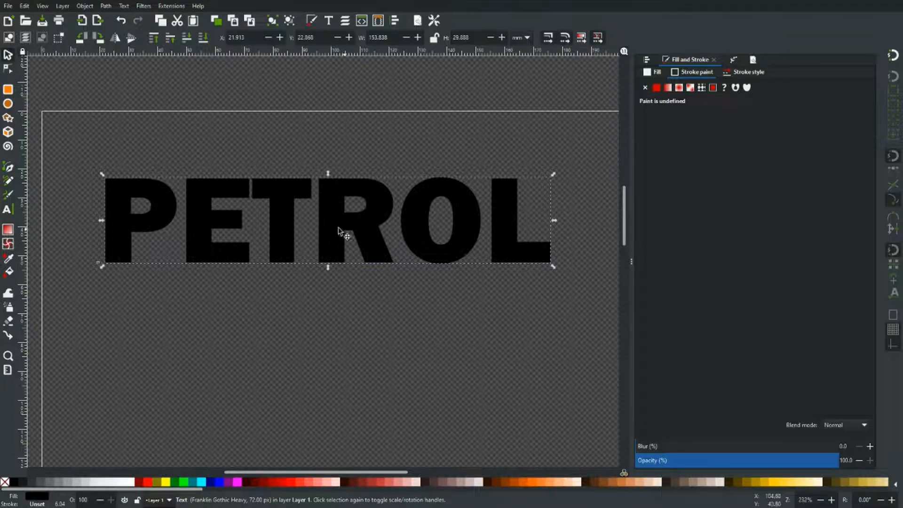
{"action": "mouse_move", "coordinate": [253, 239]}
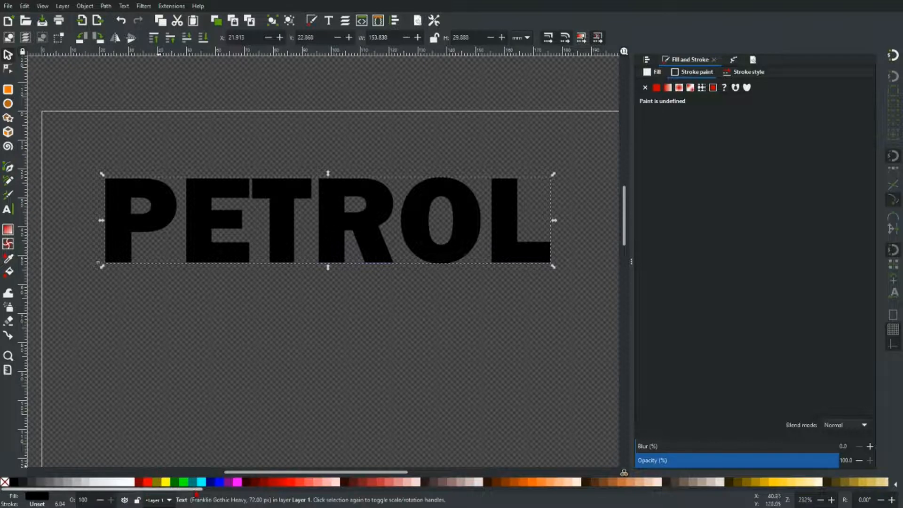
{"action": "left_click", "coordinate": [201, 482]}
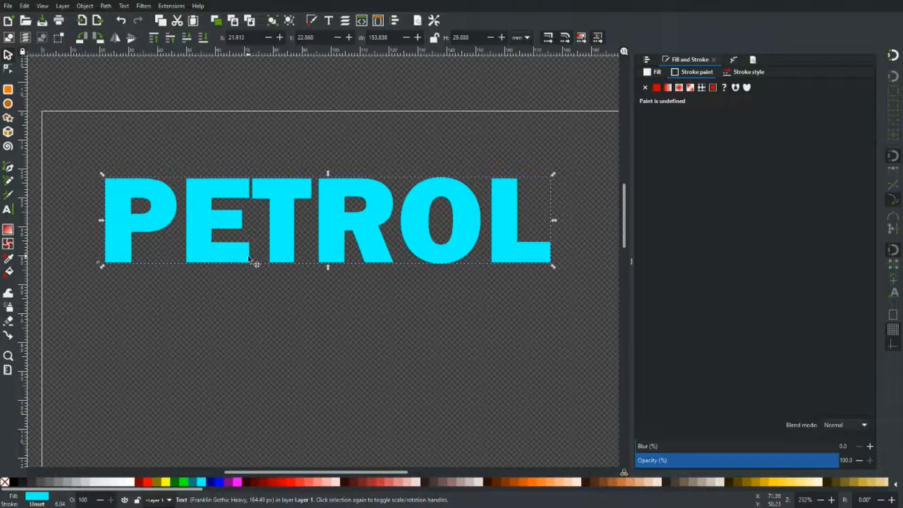
{"action": "mouse_move", "coordinate": [239, 234]}
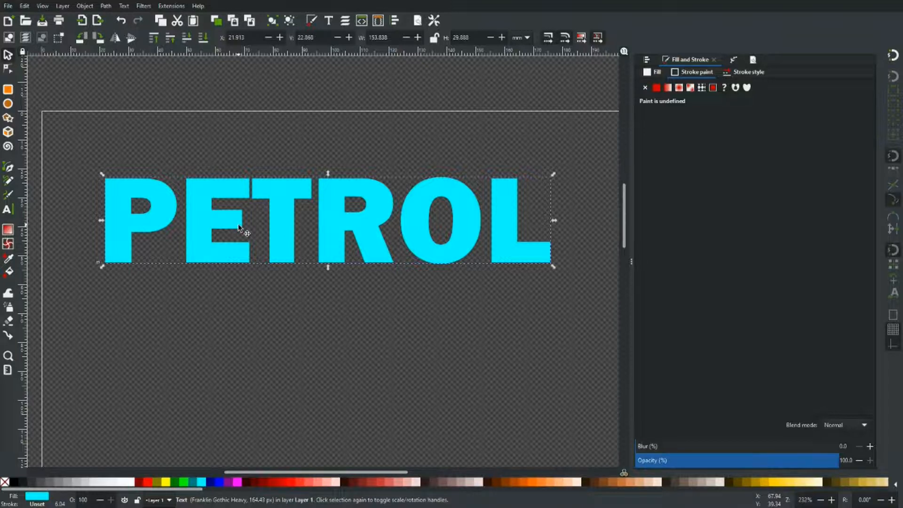
{"action": "mouse_move", "coordinate": [244, 204]}
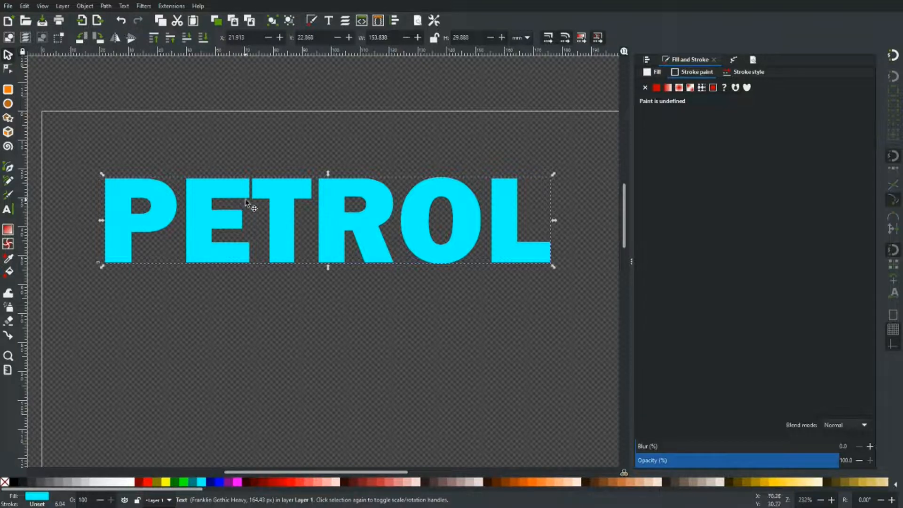
{"action": "mouse_move", "coordinate": [238, 373]}
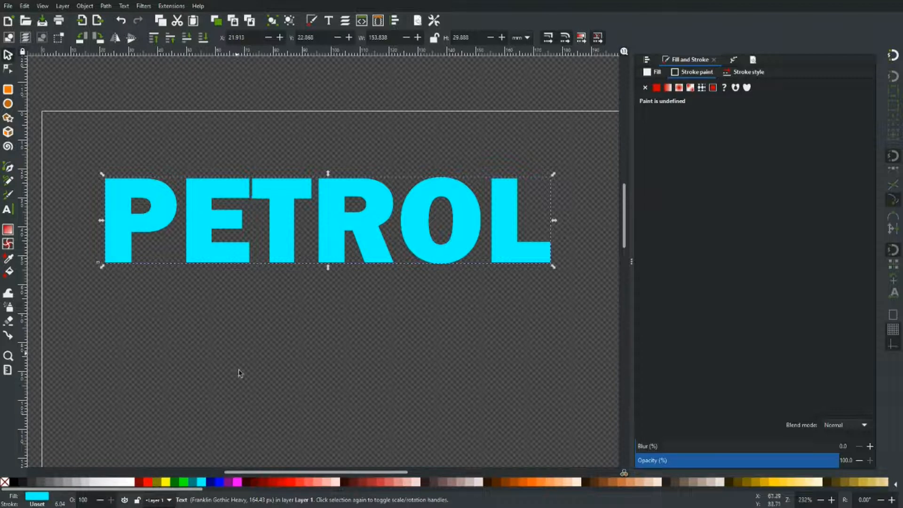
- Colour the duplicate PETROL magenta and turn it into a Dynamic Offset path
{"action": "left_click", "coordinate": [225, 481]}
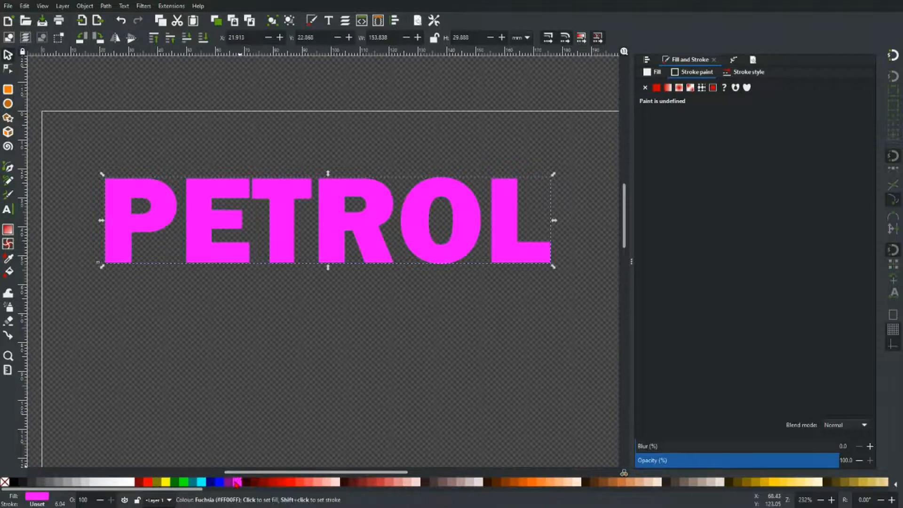
{"action": "mouse_move", "coordinate": [363, 278]}
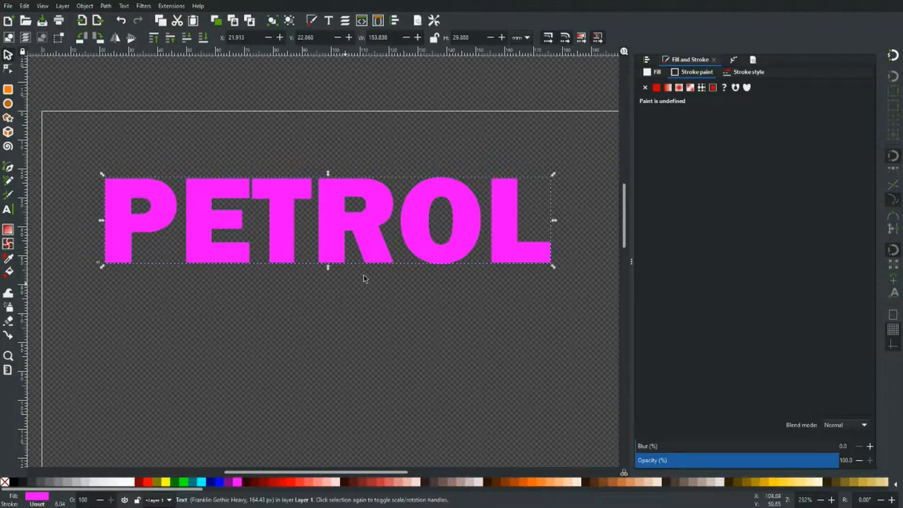
{"action": "mouse_move", "coordinate": [351, 209]}
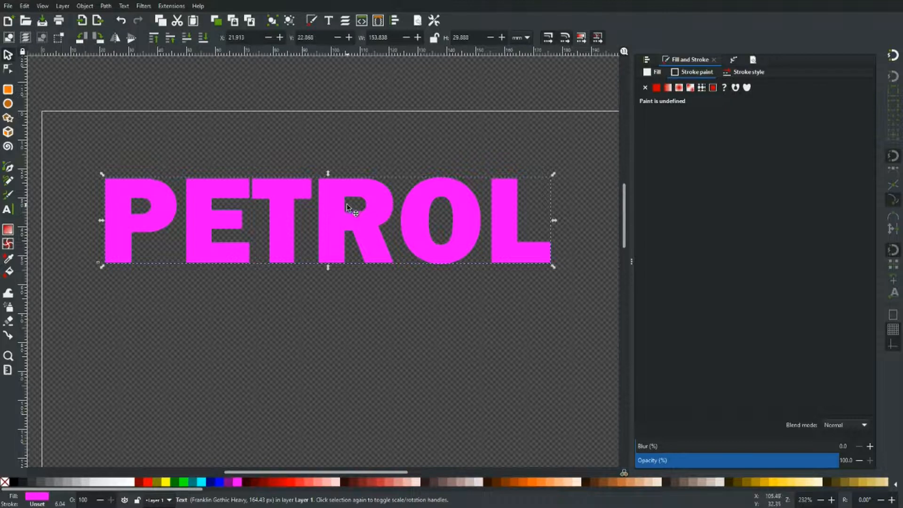
{"action": "left_click", "coordinate": [106, 6]}
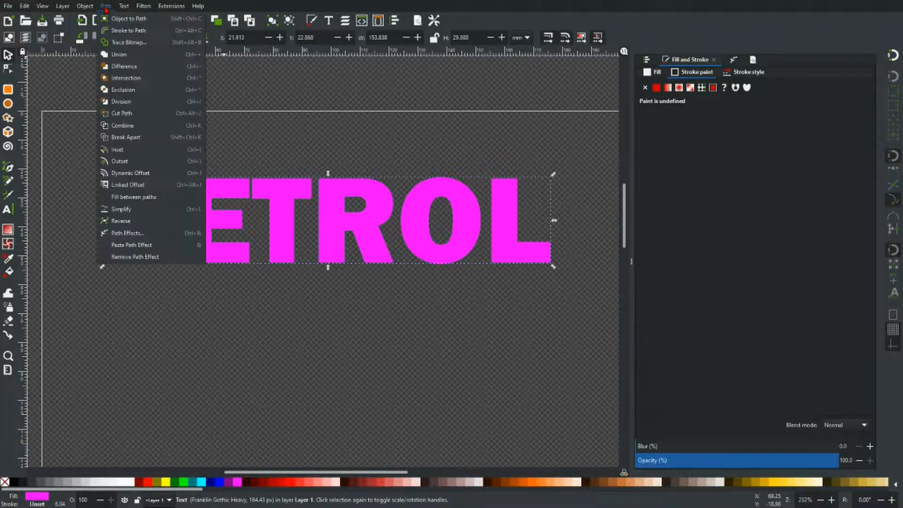
{"action": "left_click", "coordinate": [129, 19]}
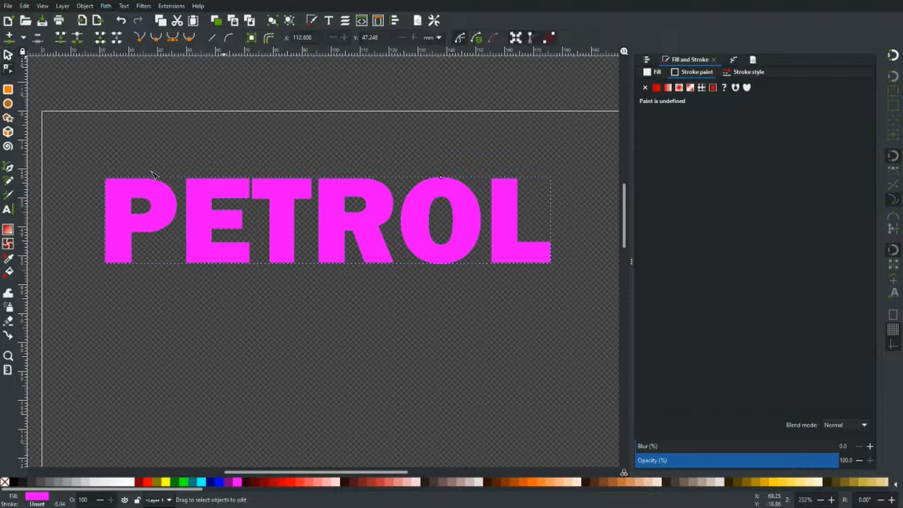
{"action": "mouse_move", "coordinate": [109, 222]}
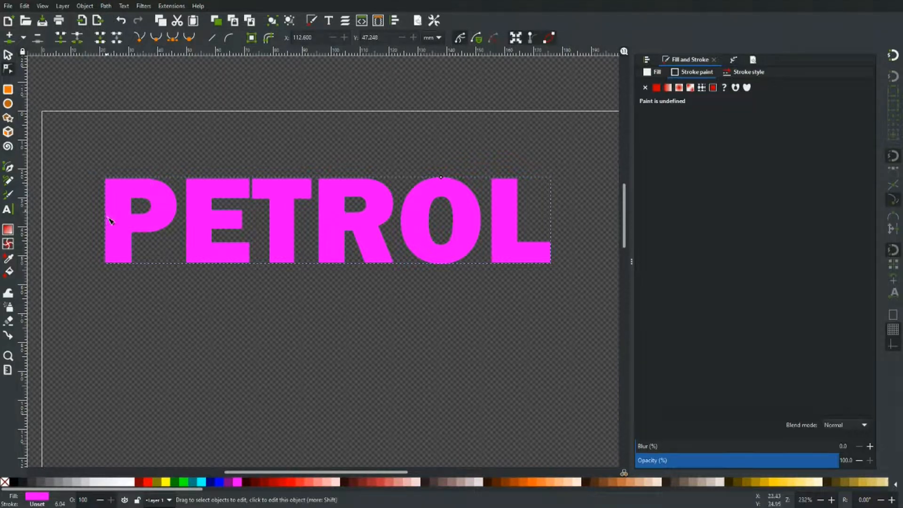
{"action": "mouse_move", "coordinate": [440, 200]}
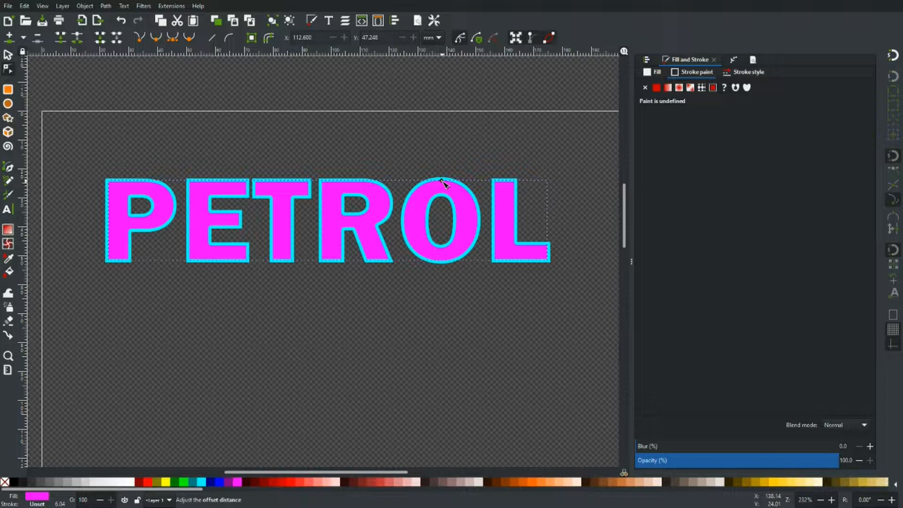
- Return to the Selector tool to move the magenta inset PETROL as a whole
{"action": "left_click", "coordinate": [9, 55]}
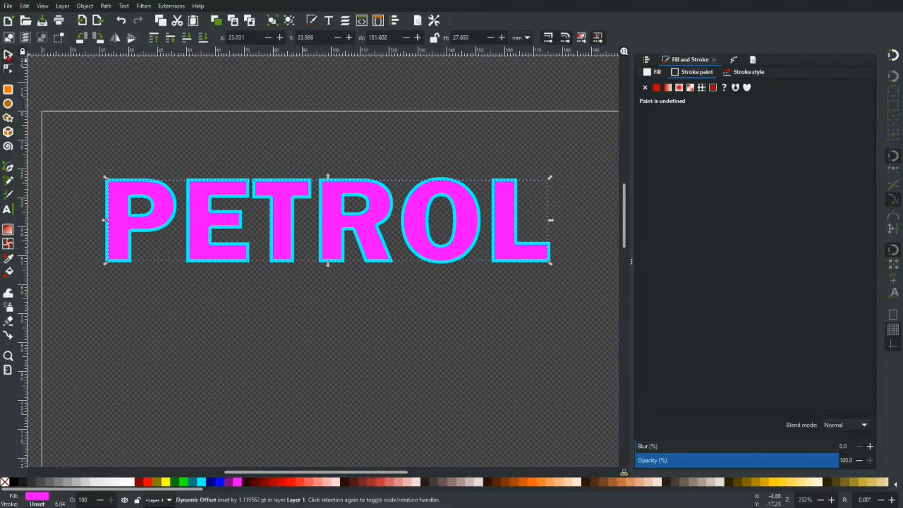
{"action": "mouse_move", "coordinate": [339, 204]}
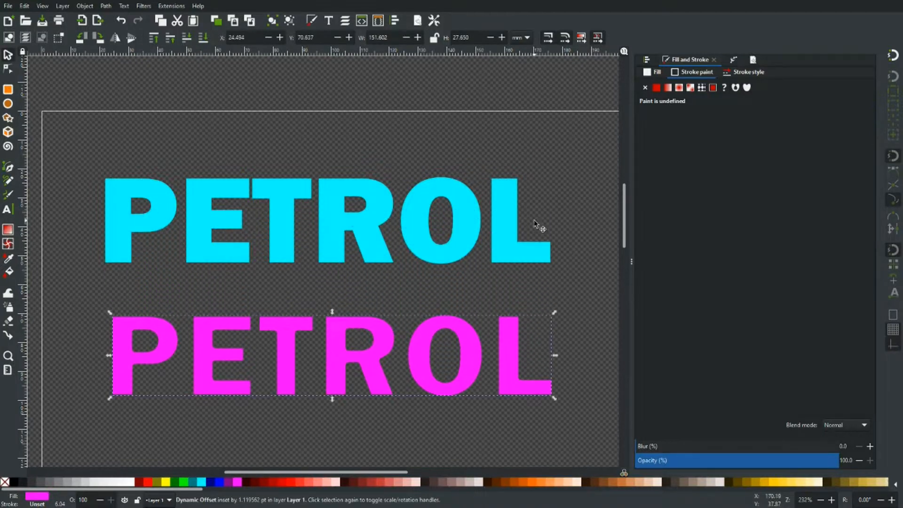
{"action": "mouse_move", "coordinate": [555, 192]}
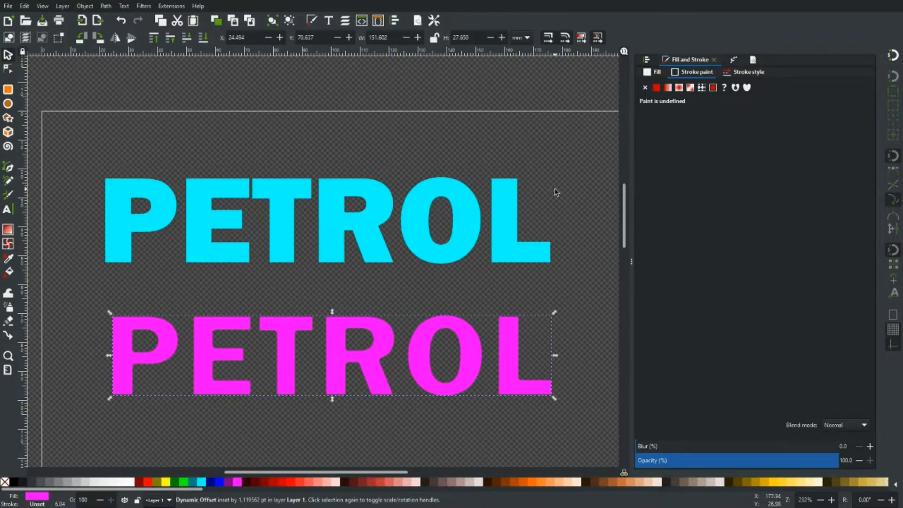